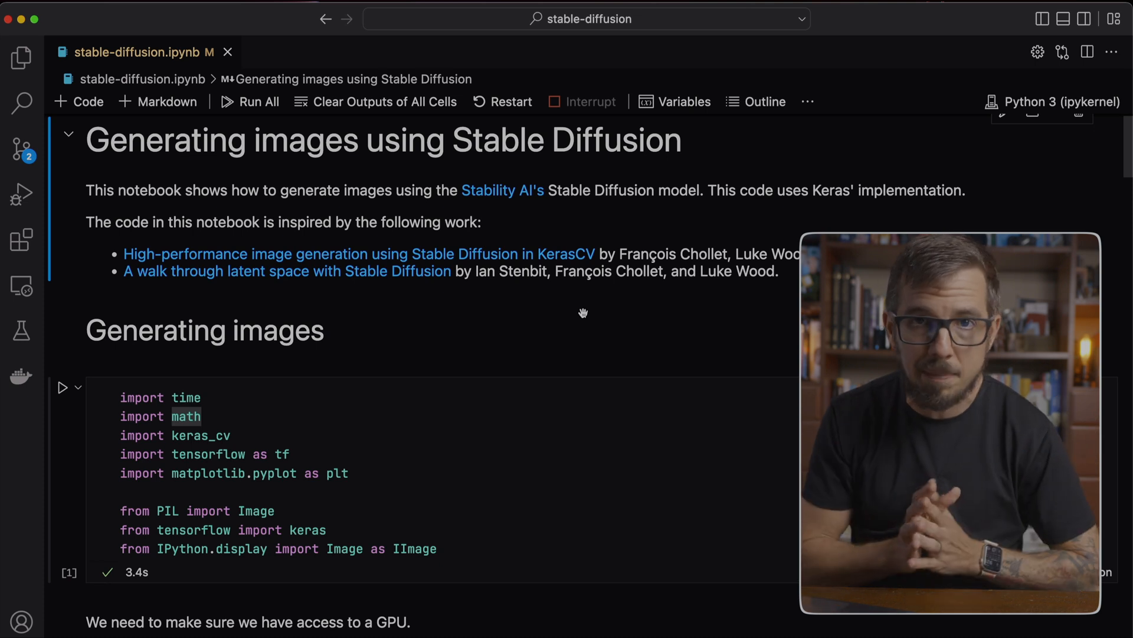
scroll("down", 3)
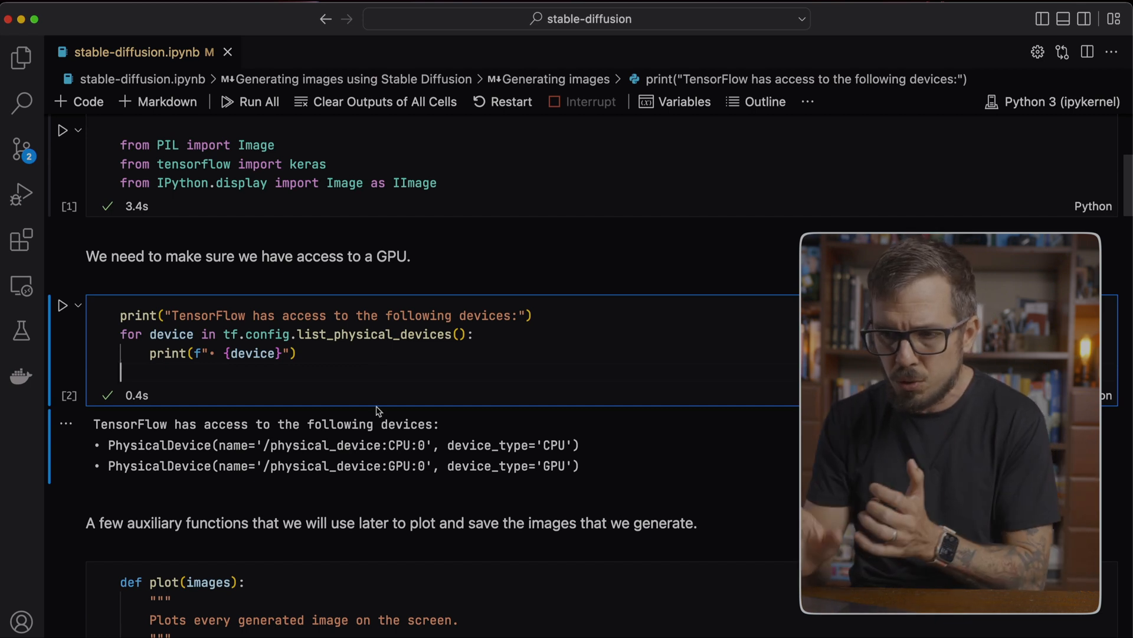
double_click(400, 465)
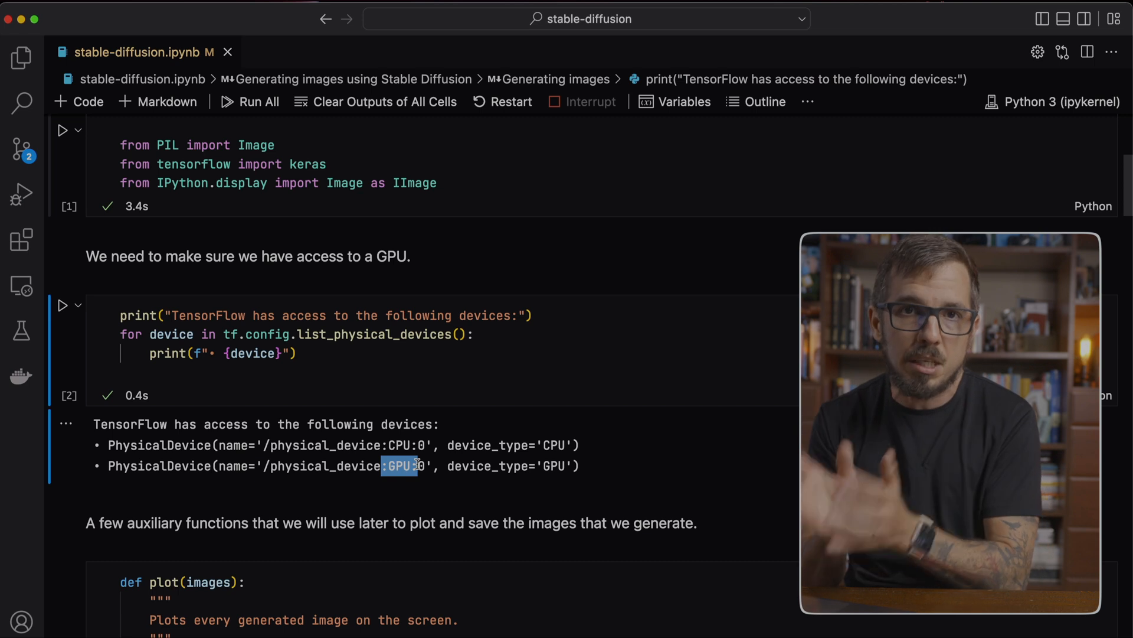
scroll("down", 3)
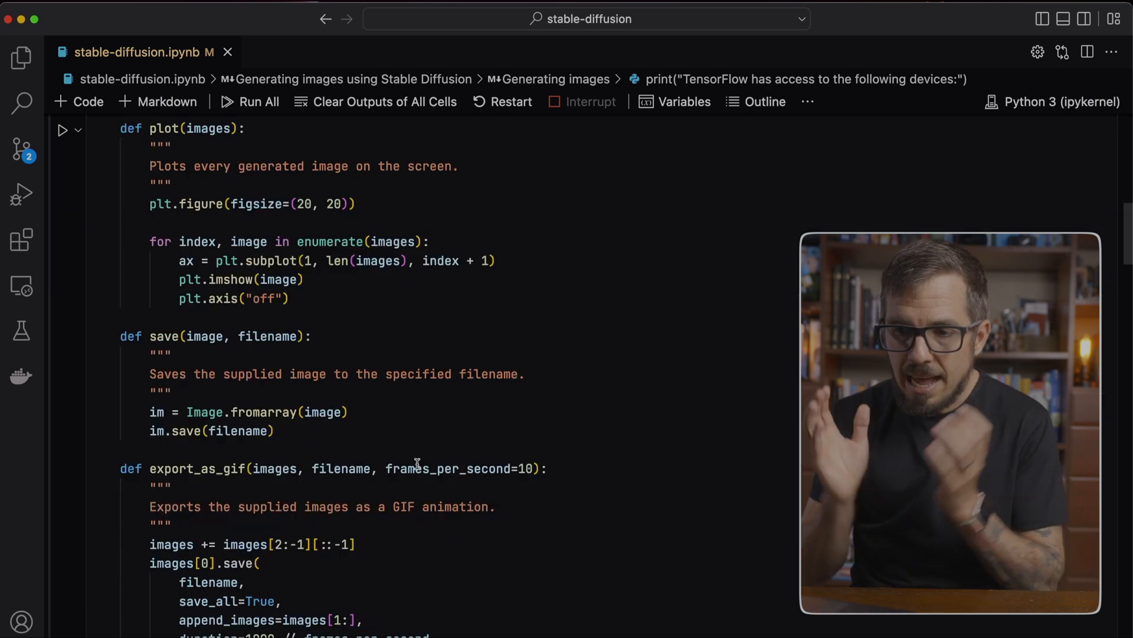
scroll("down", 3)
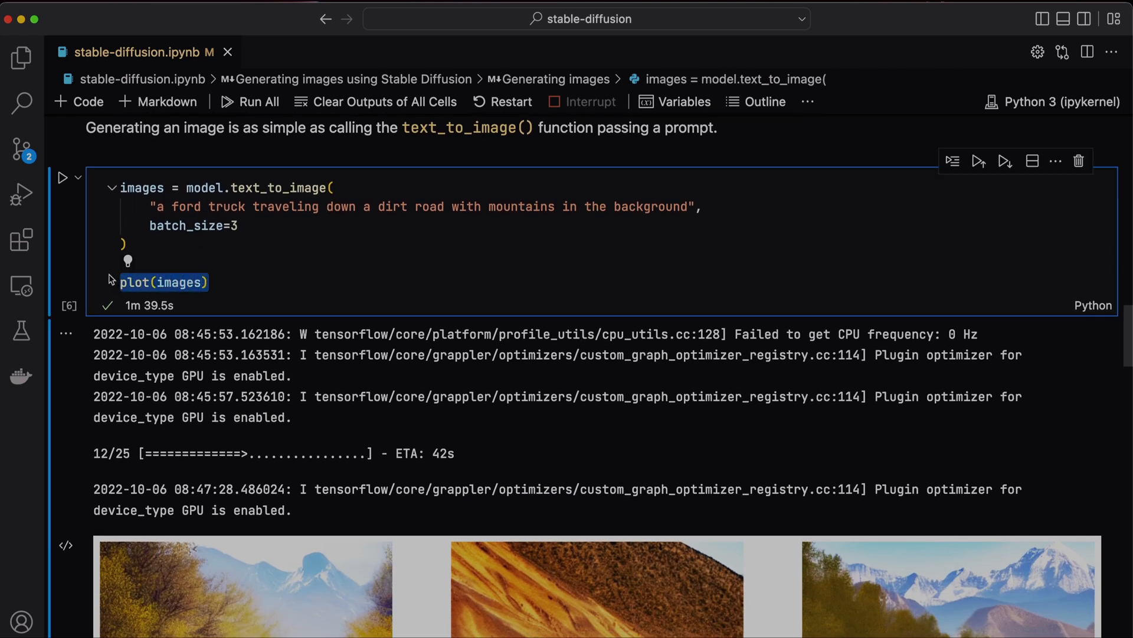
scroll("down", 3)
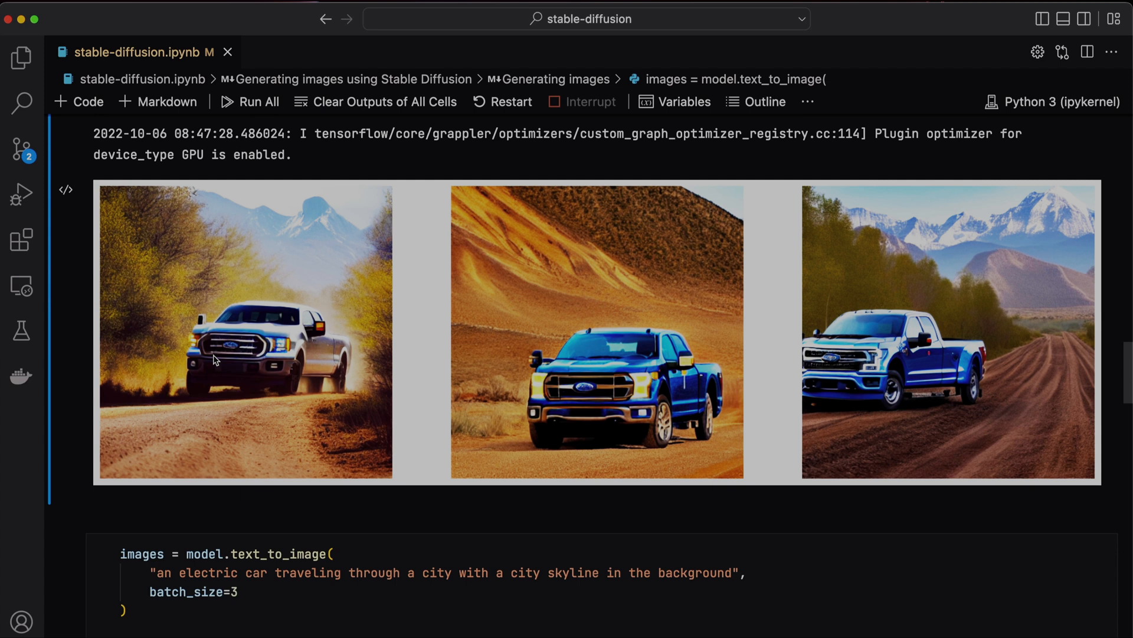
scroll("down", 3)
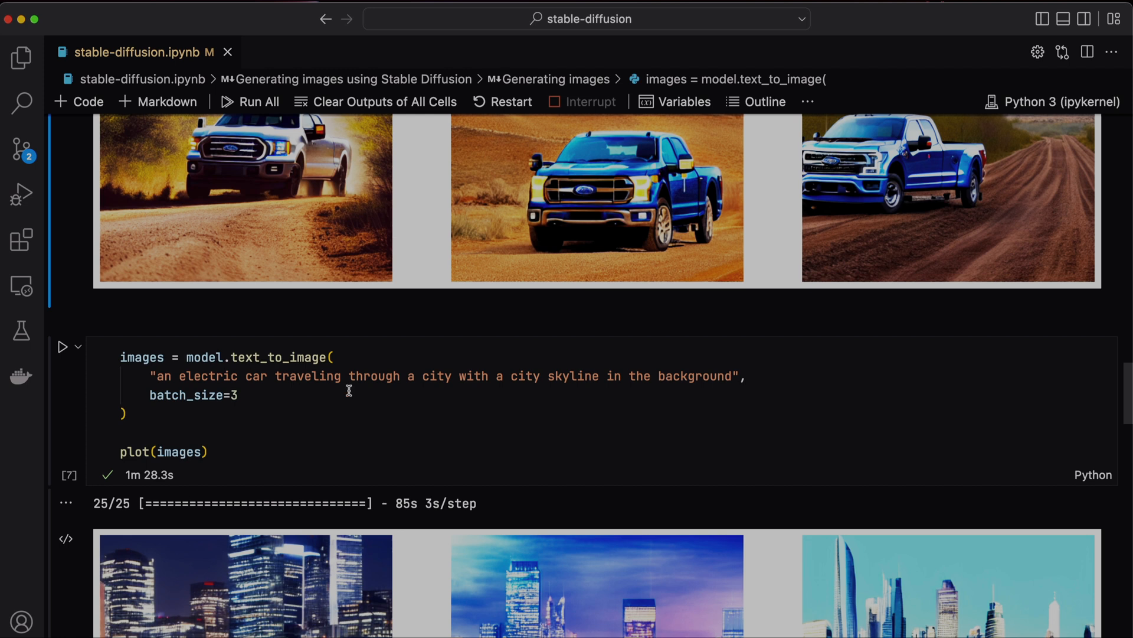
scroll("down", 3)
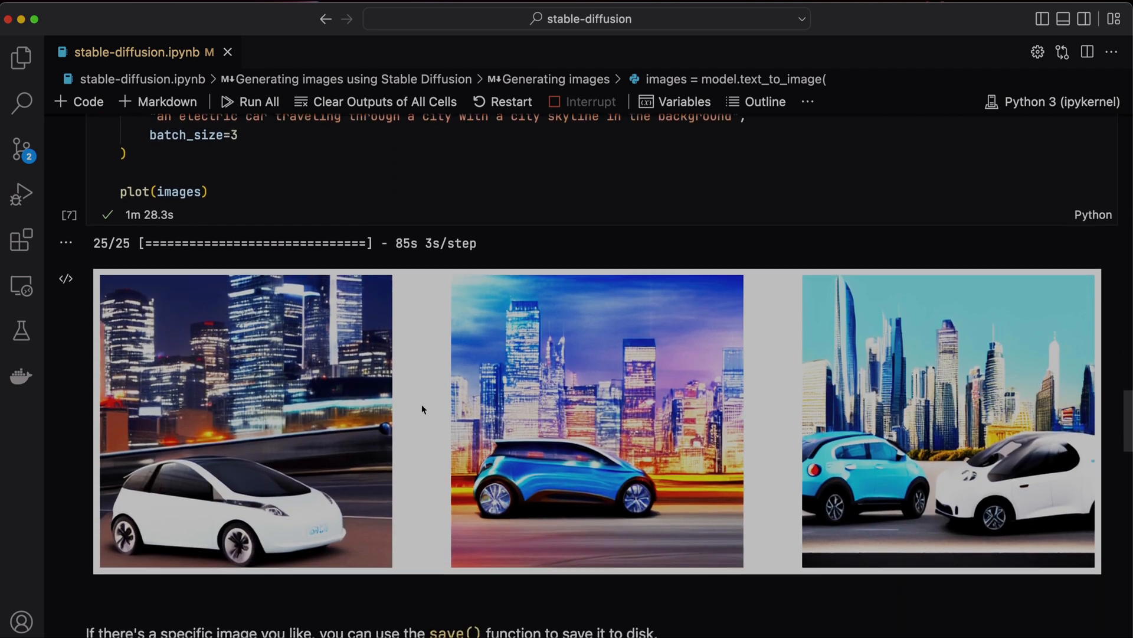
scroll("down", 3)
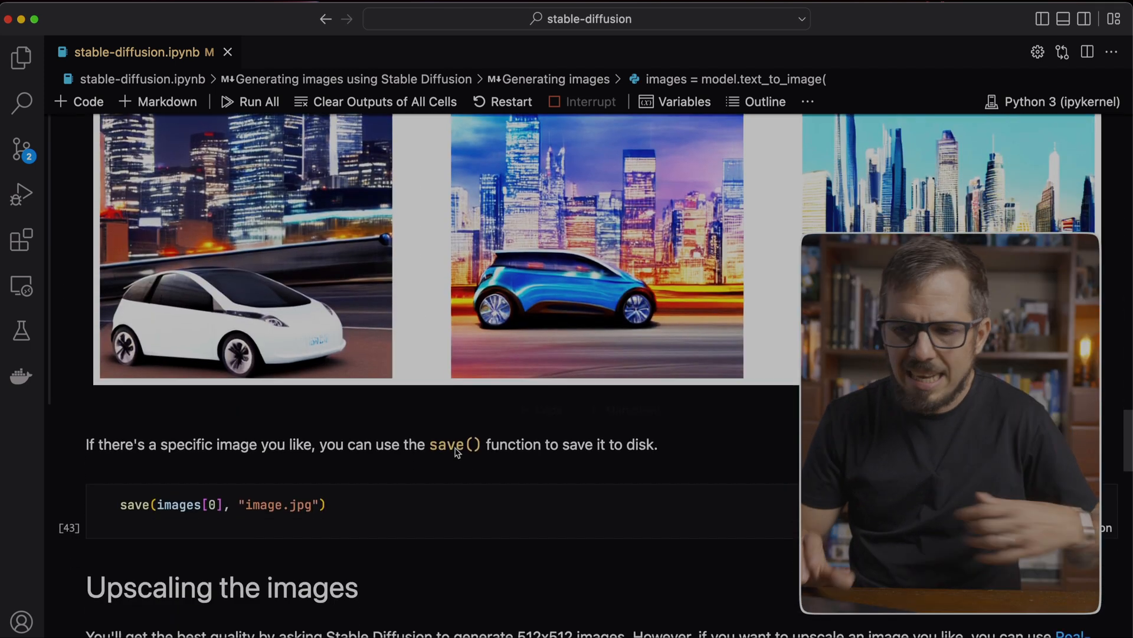
scroll("down", 3)
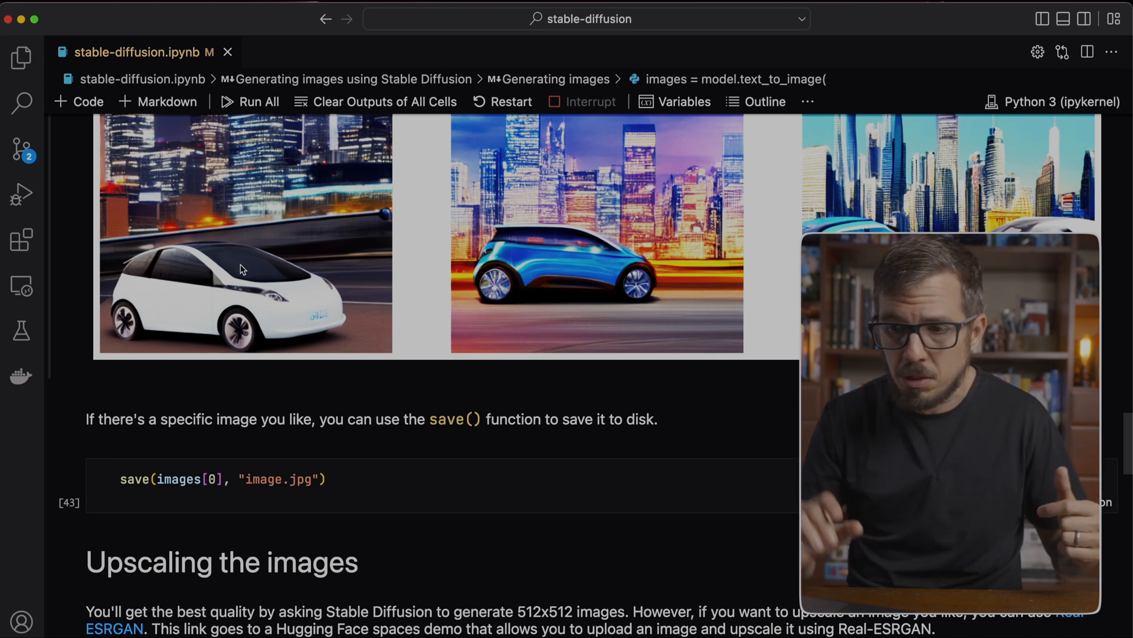
scroll("down", 3)
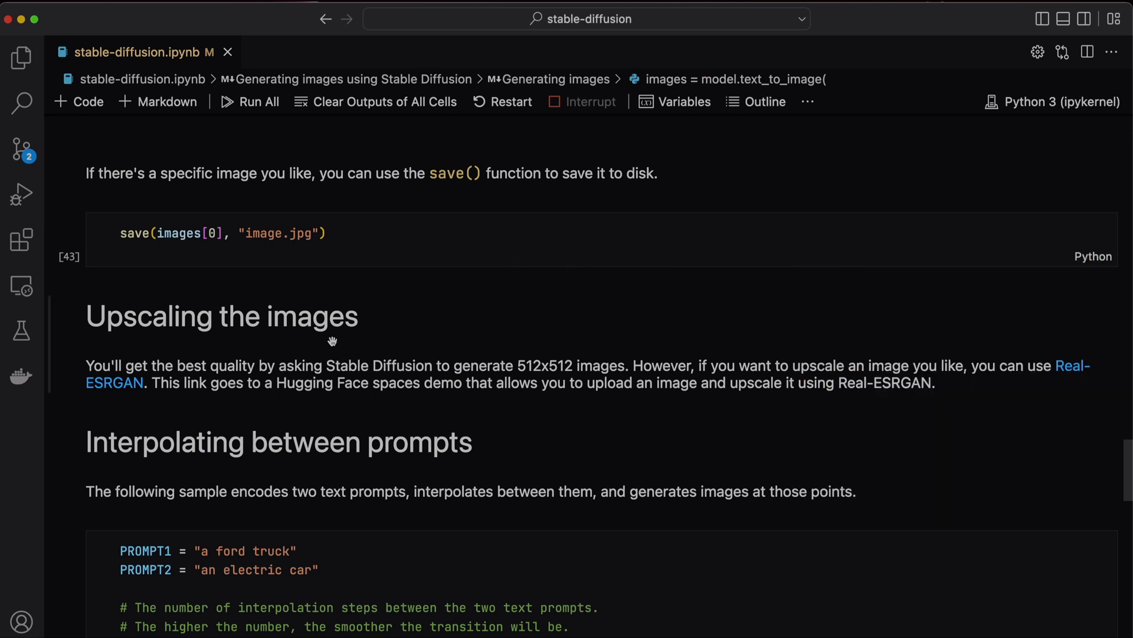
mouse_move(114, 382)
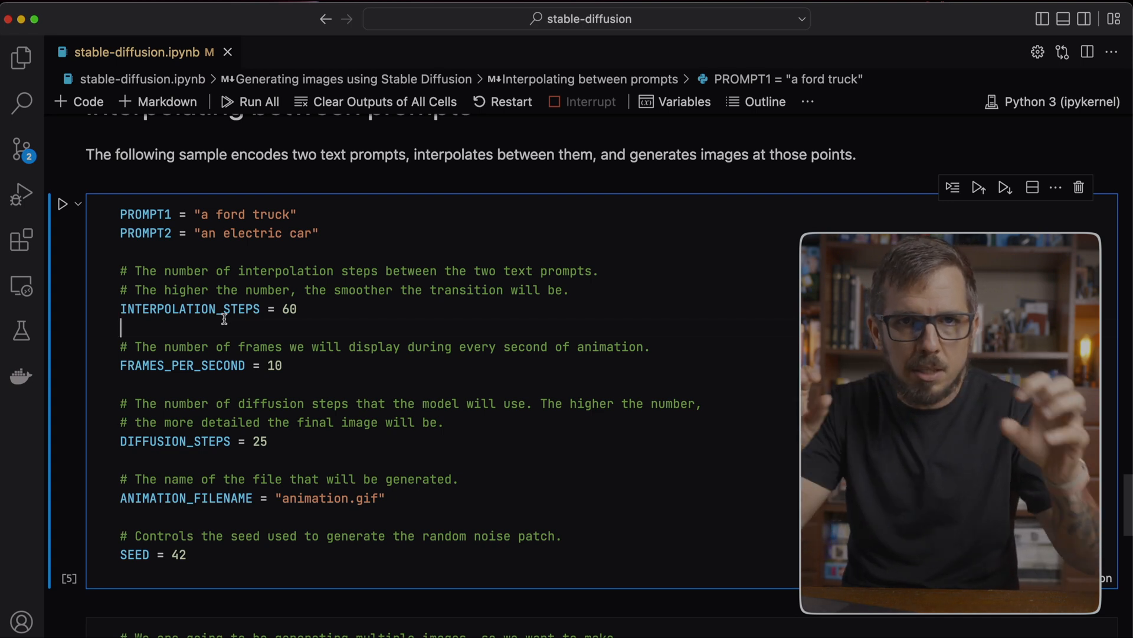
double_click(181, 365)
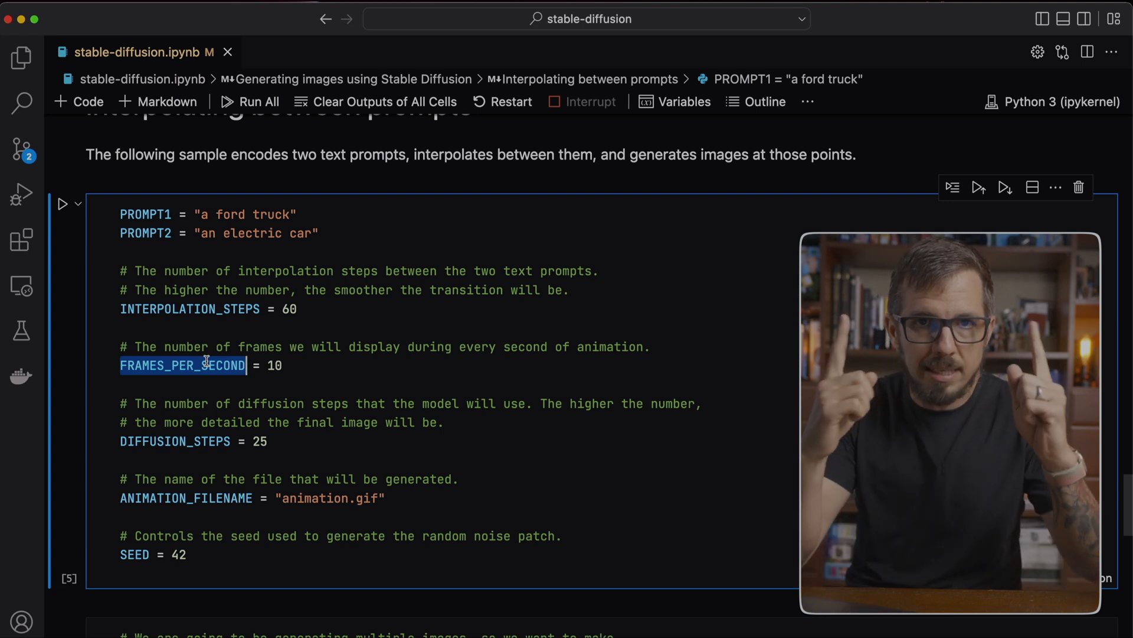
scroll("down", 3)
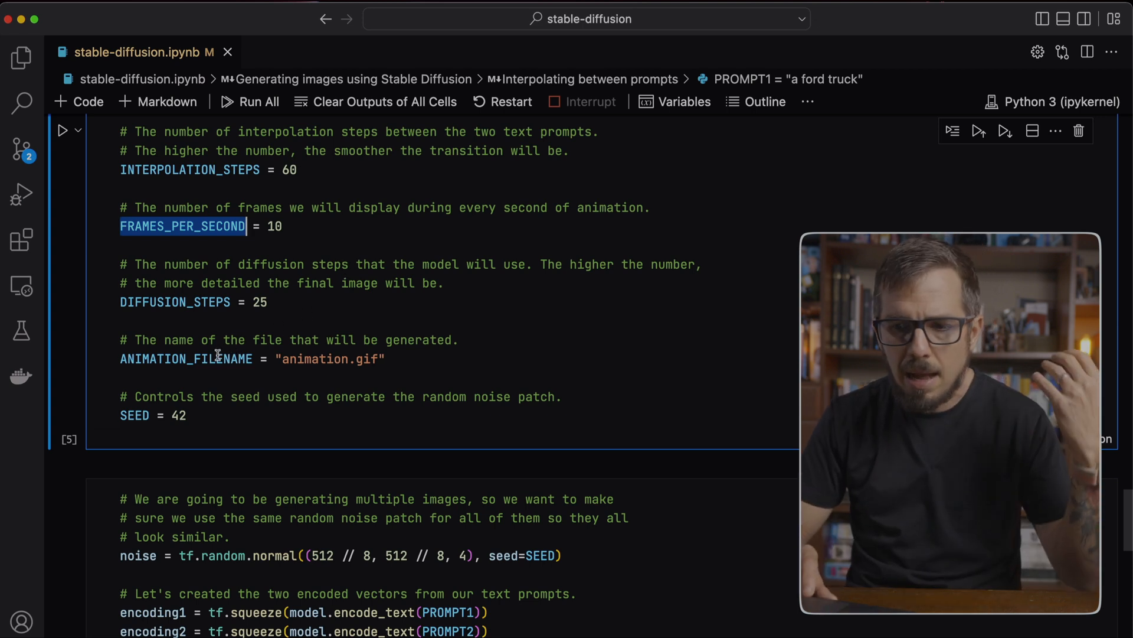
mouse_move(187, 358)
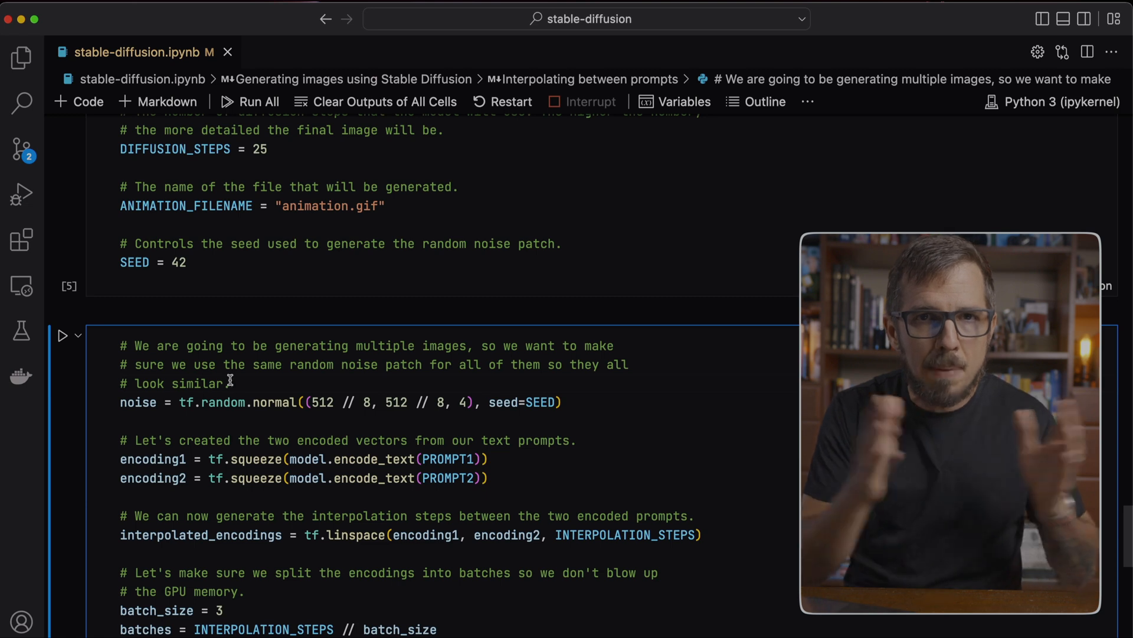
mouse_move(504, 402)
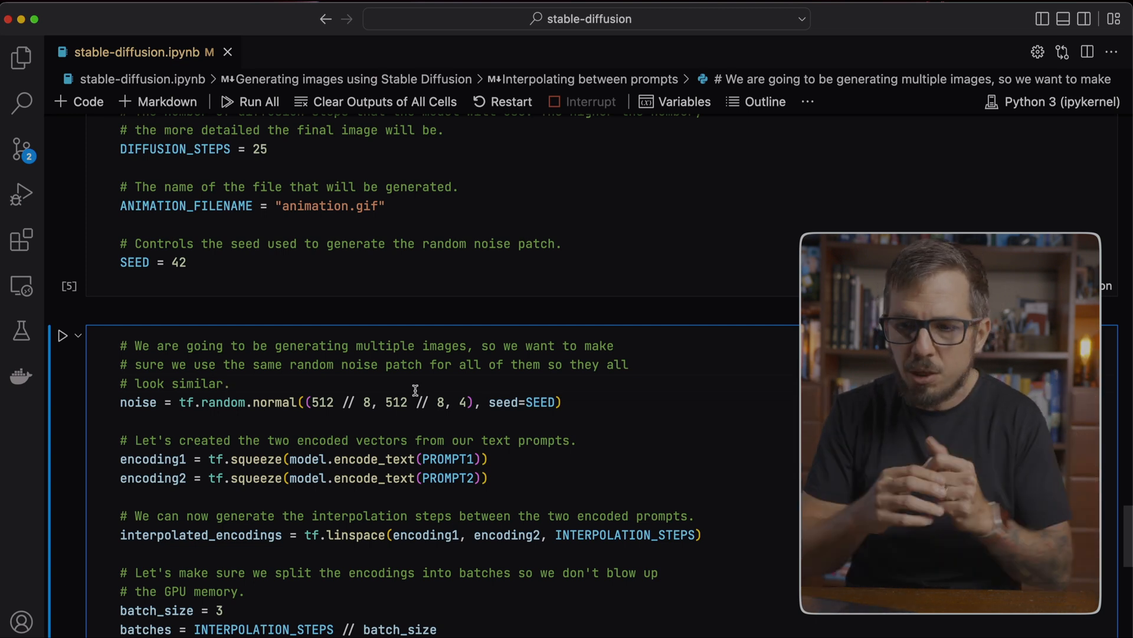
left_click_drag(121, 458, 488, 478)
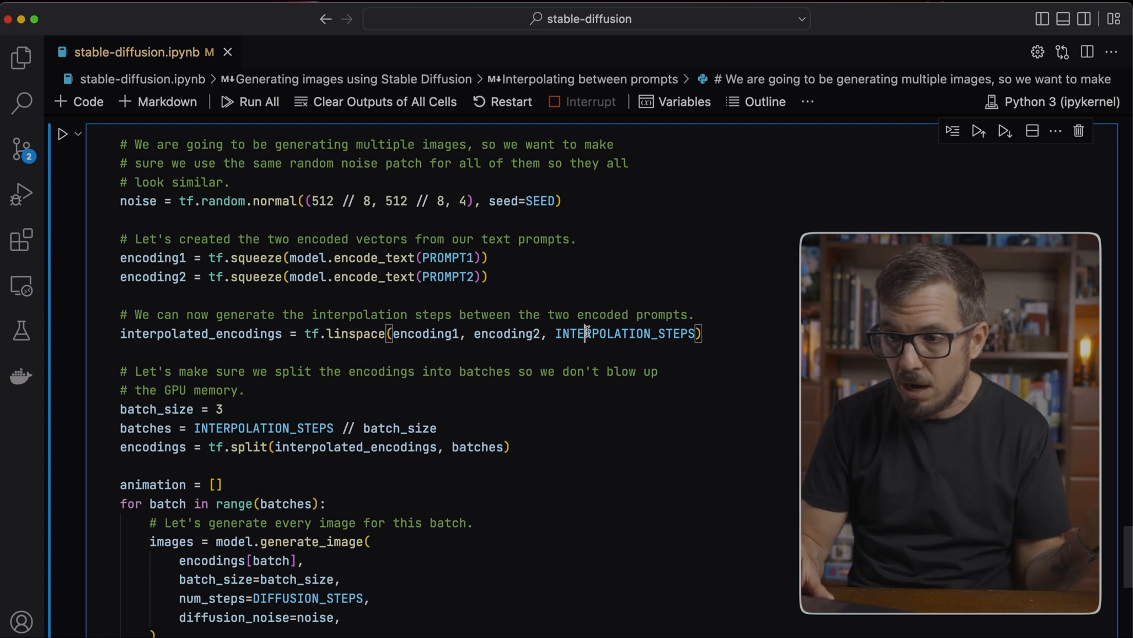
double_click(627, 333)
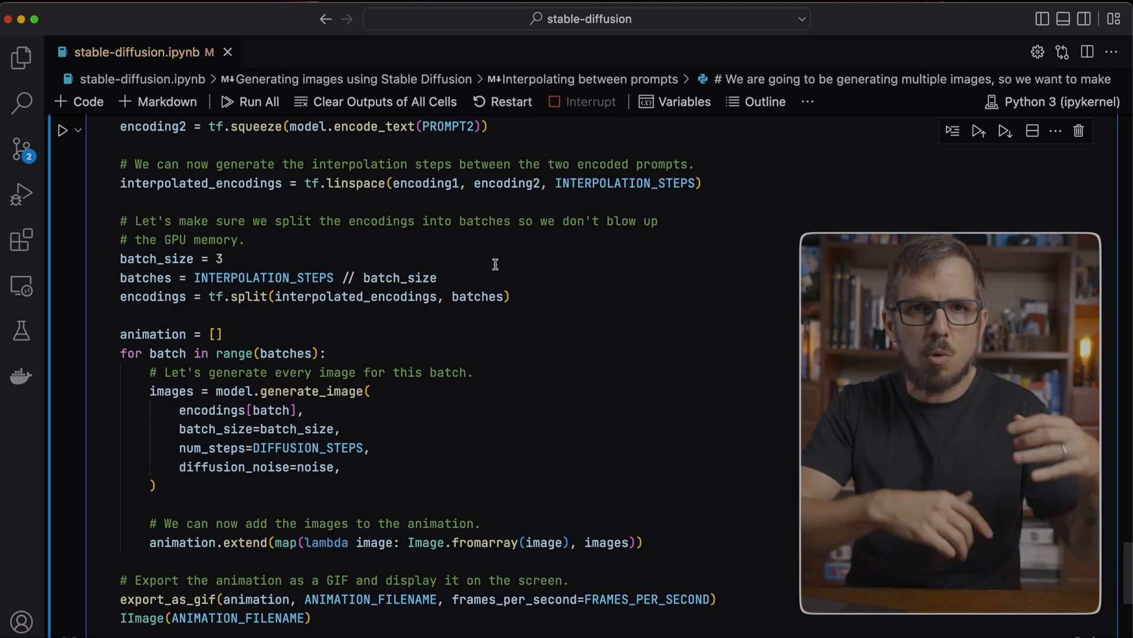
left_click_drag(217, 258, 508, 296)
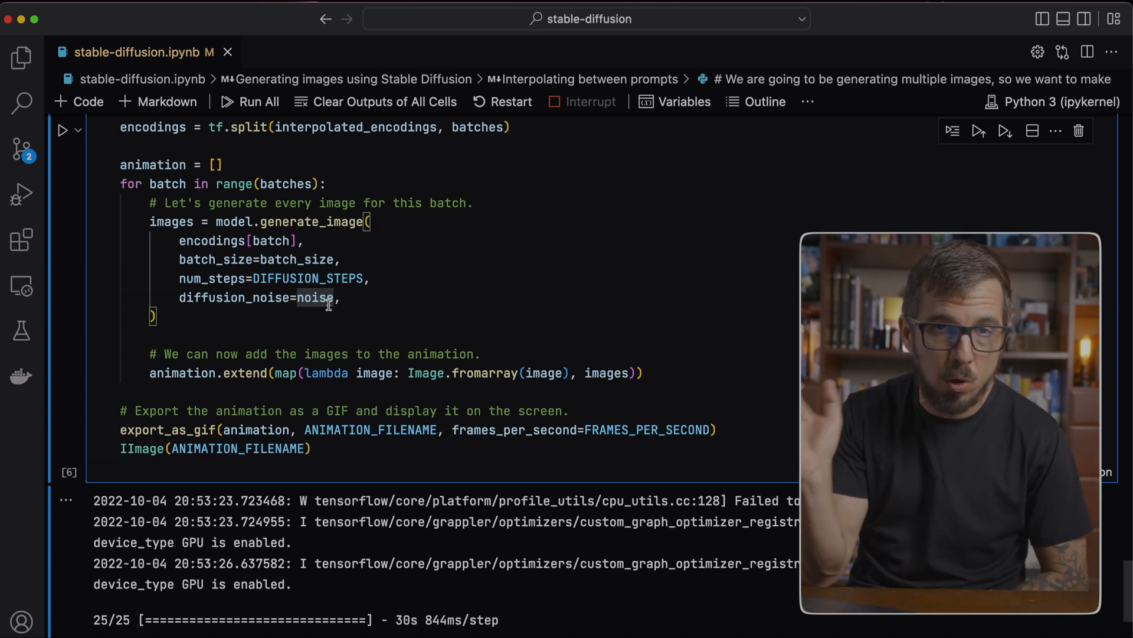
double_click(307, 279)
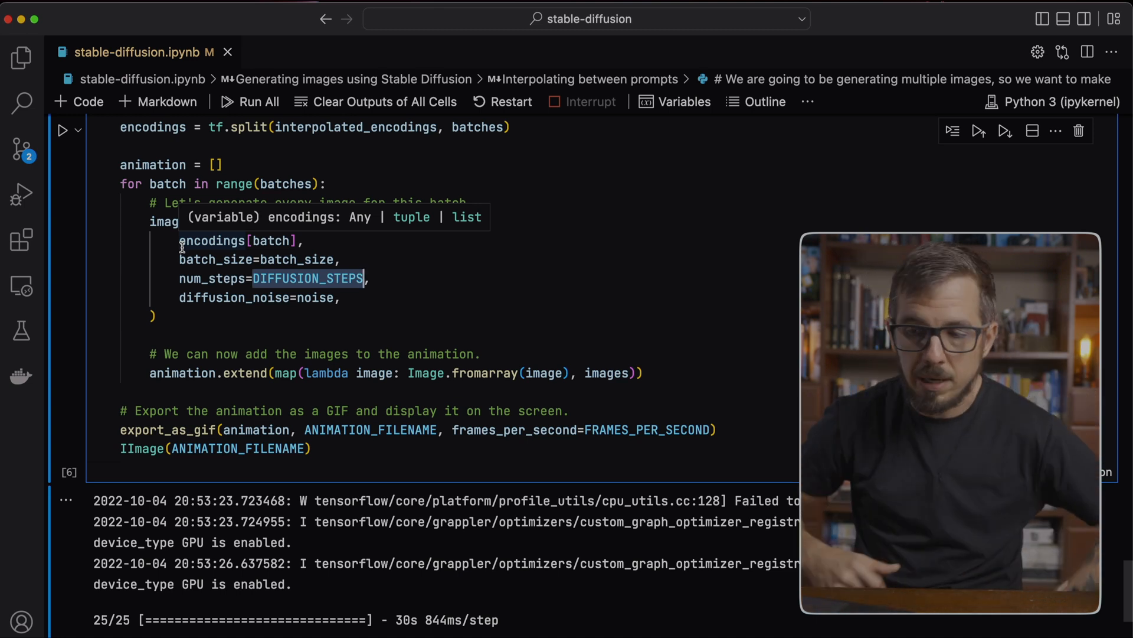
scroll("down", 3)
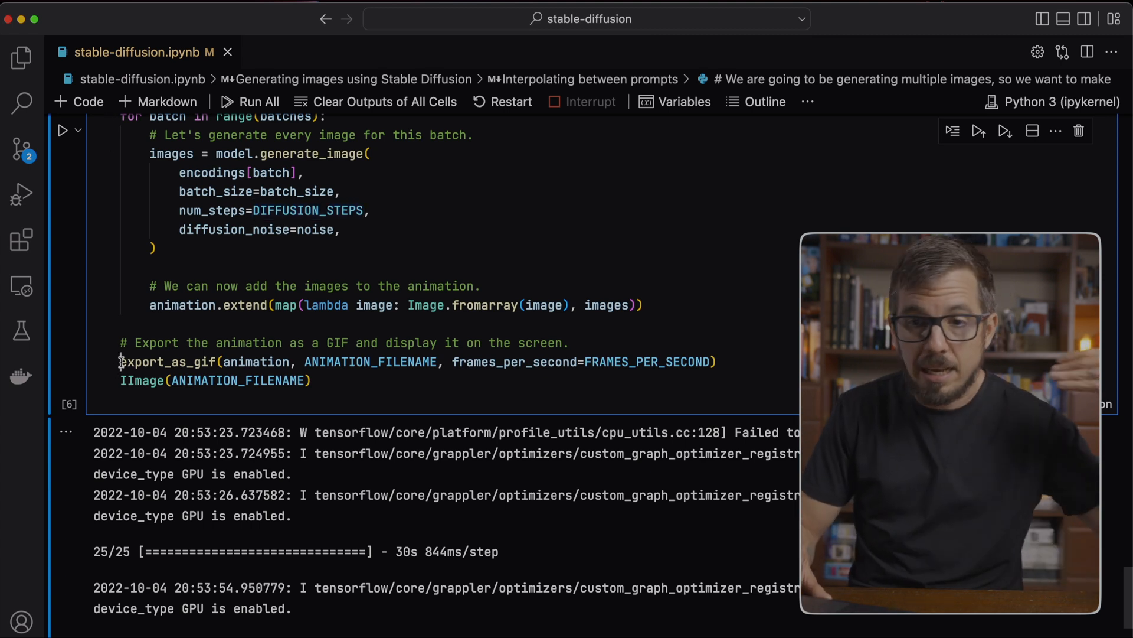
left_click_drag(121, 361, 488, 362)
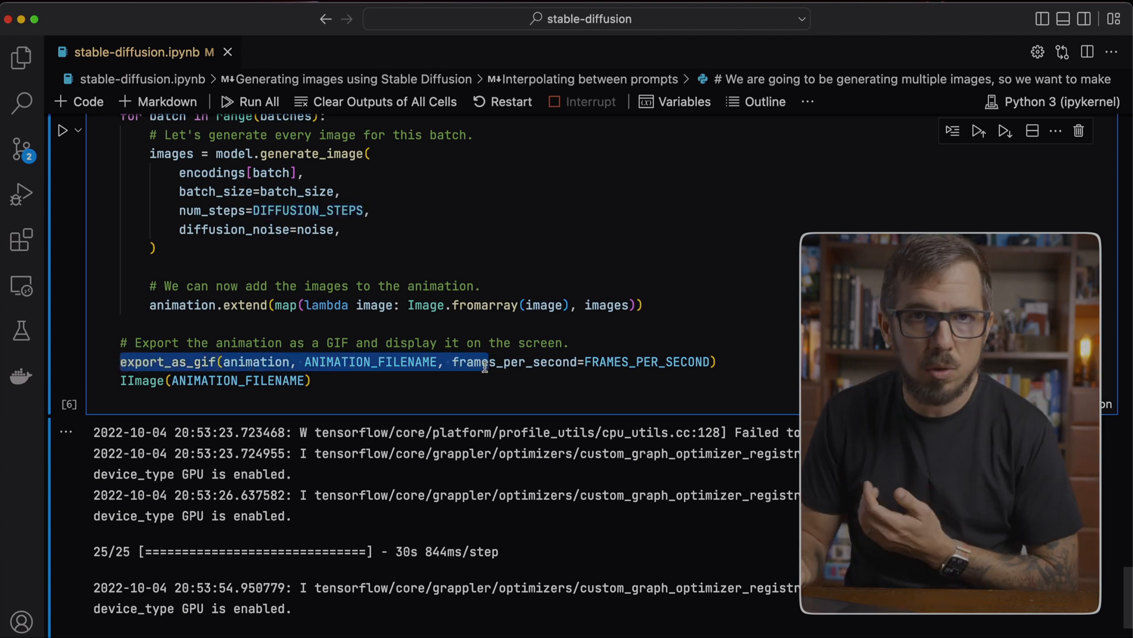